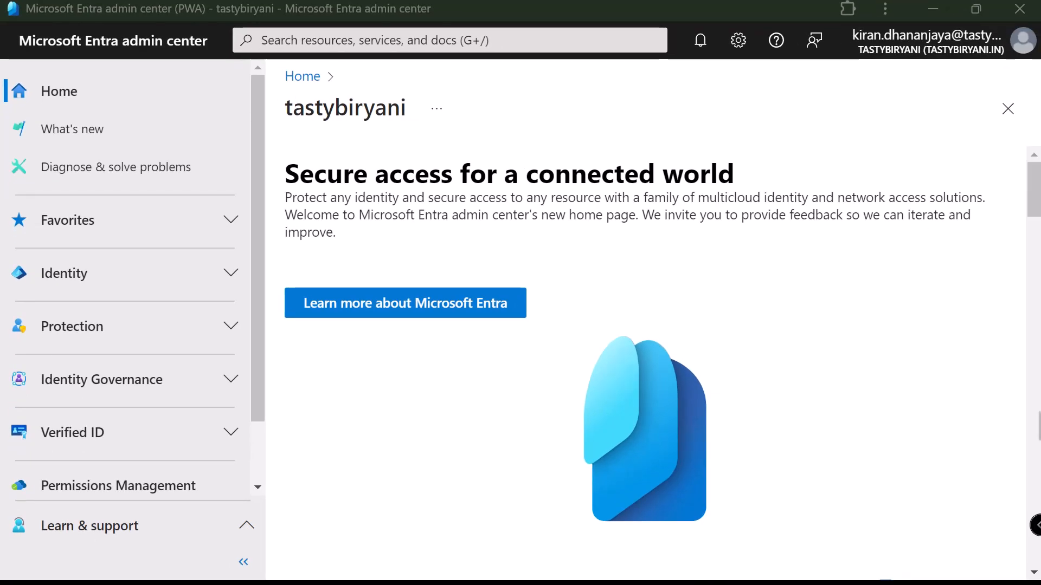
{"action": "mouse_move", "coordinate": [181, 352]}
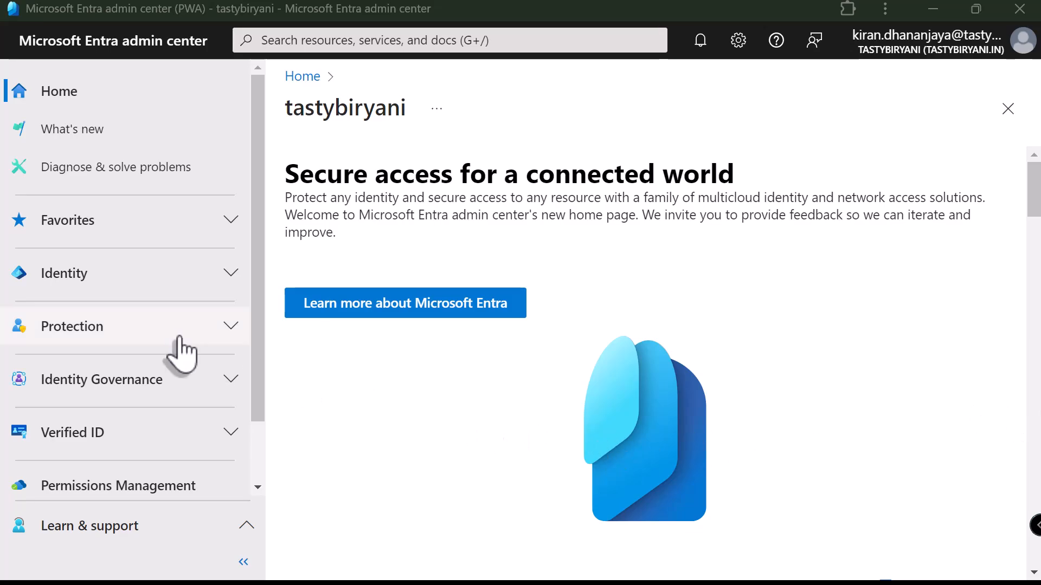
Open the Microsoft Authenticator method from Protection > Authentication methods policies.
{"action": "scroll", "scroll_direction": "down", "scroll_amount": 3}
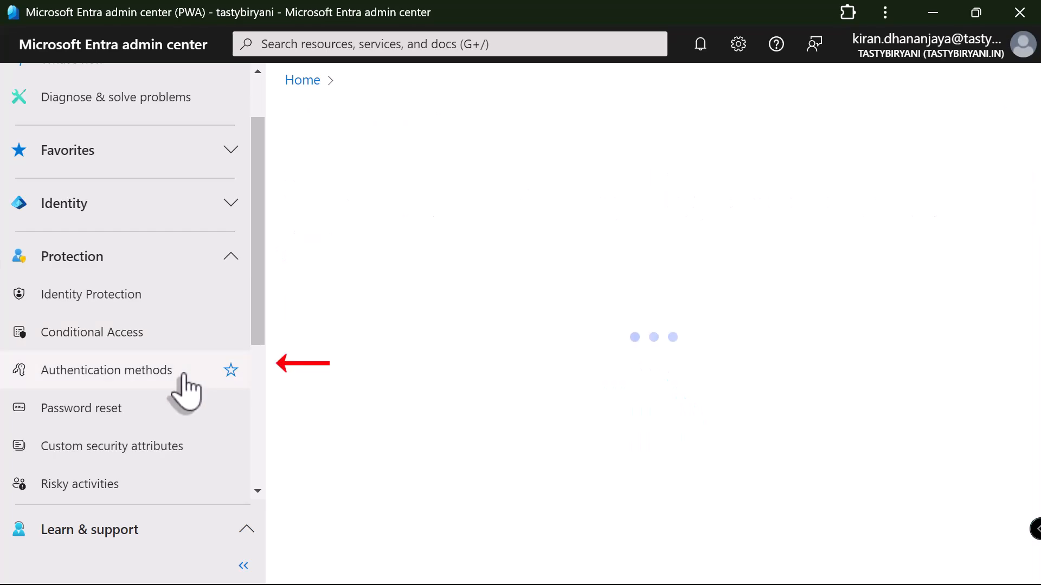
{"action": "left_click", "coordinate": [106, 370]}
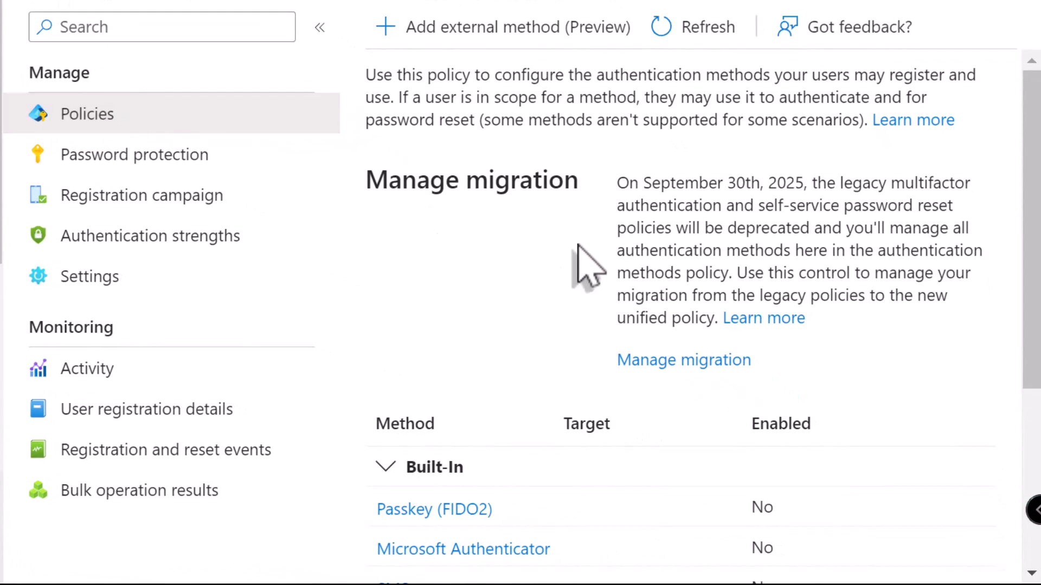
{"action": "scroll", "scroll_direction": "down", "scroll_amount": 3}
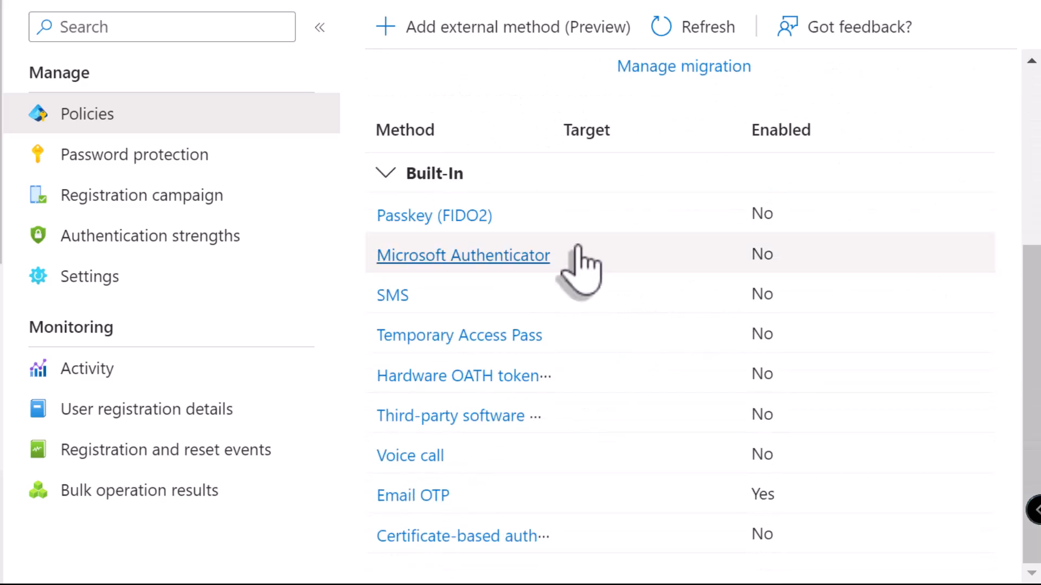
{"action": "mouse_move", "coordinate": [535, 278]}
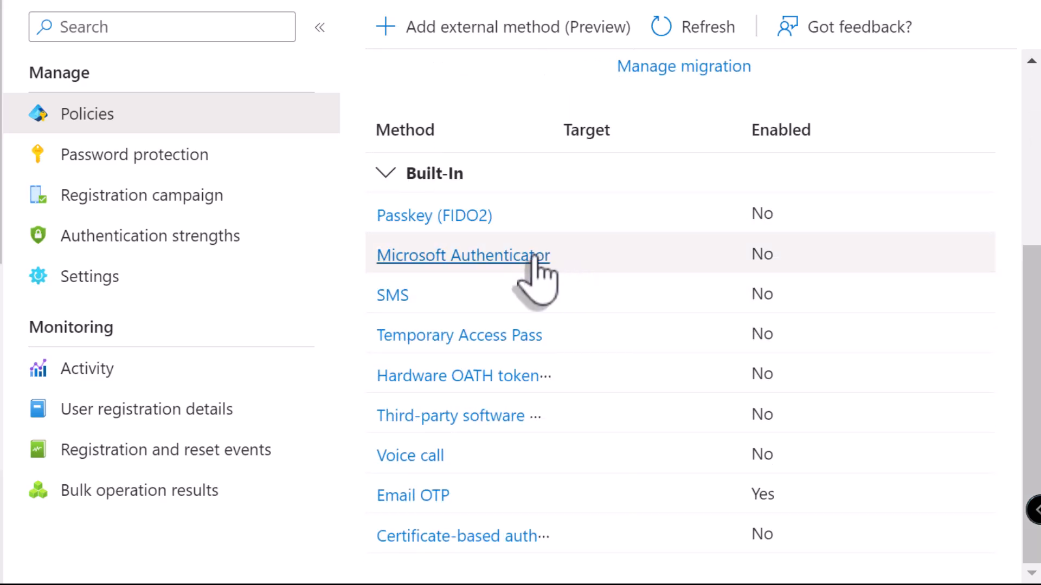
{"action": "left_click", "coordinate": [462, 255]}
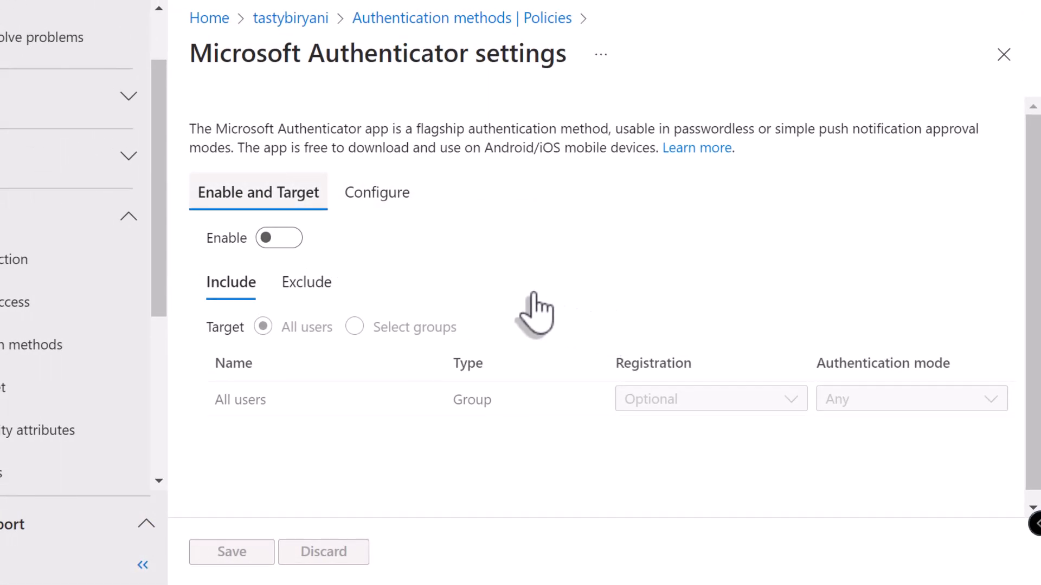
Enable Microsoft Authenticator with the target set to All users, and save the policy.
{"action": "left_click", "coordinate": [280, 238]}
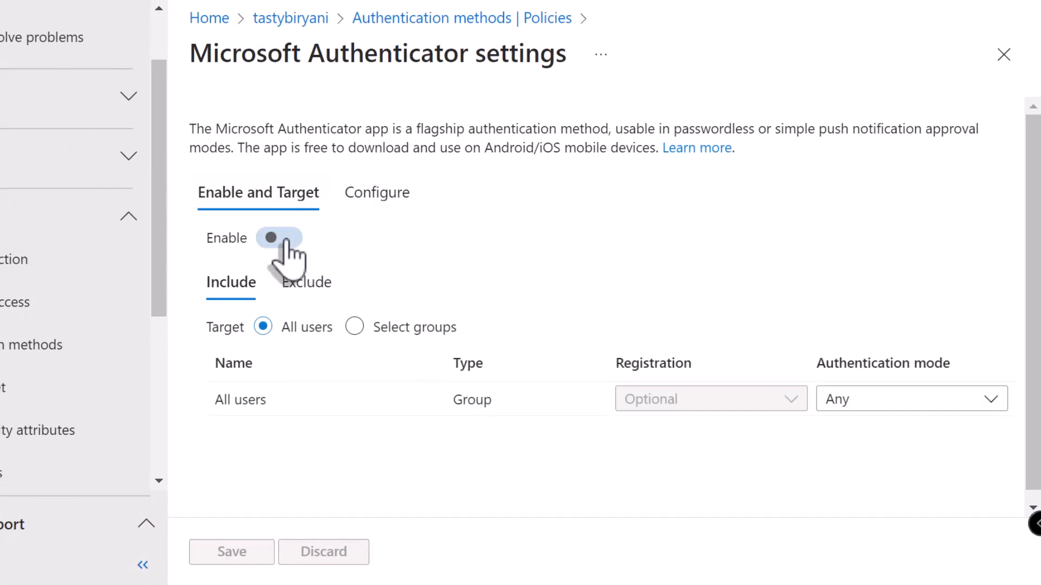
{"action": "left_click", "coordinate": [278, 237]}
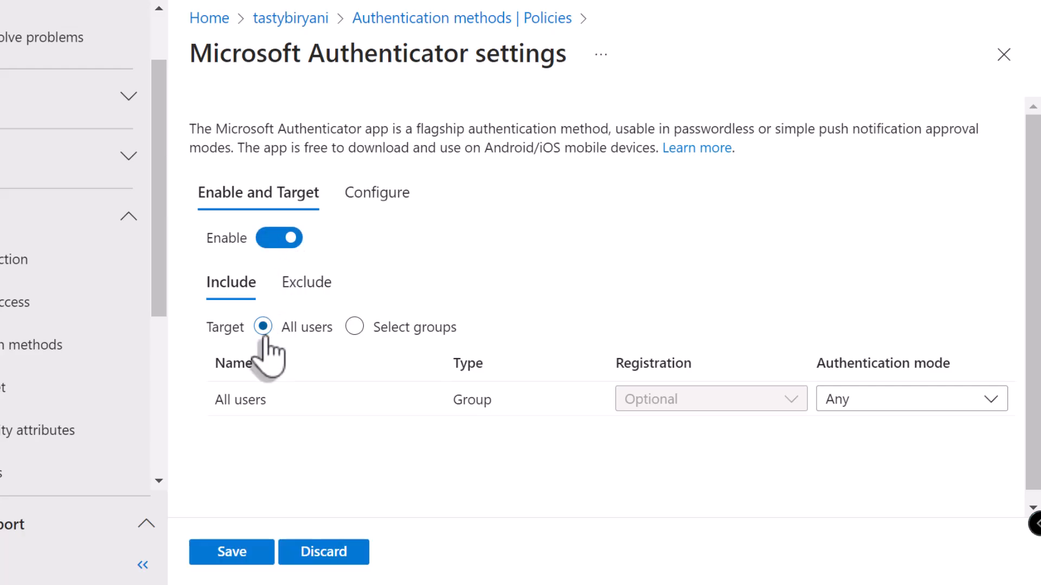
{"action": "mouse_move", "coordinate": [286, 352]}
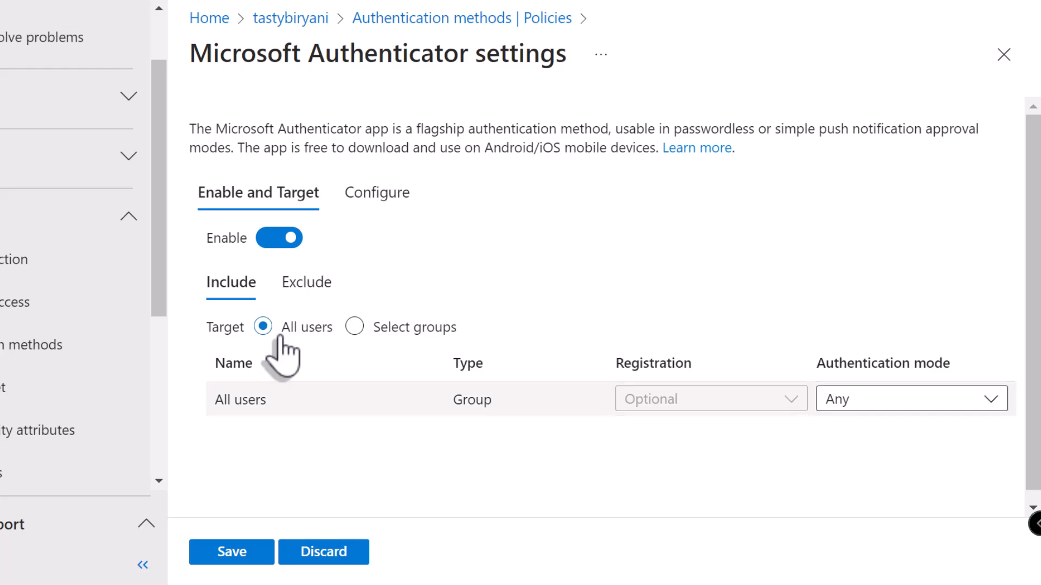
{"action": "mouse_move", "coordinate": [881, 422]}
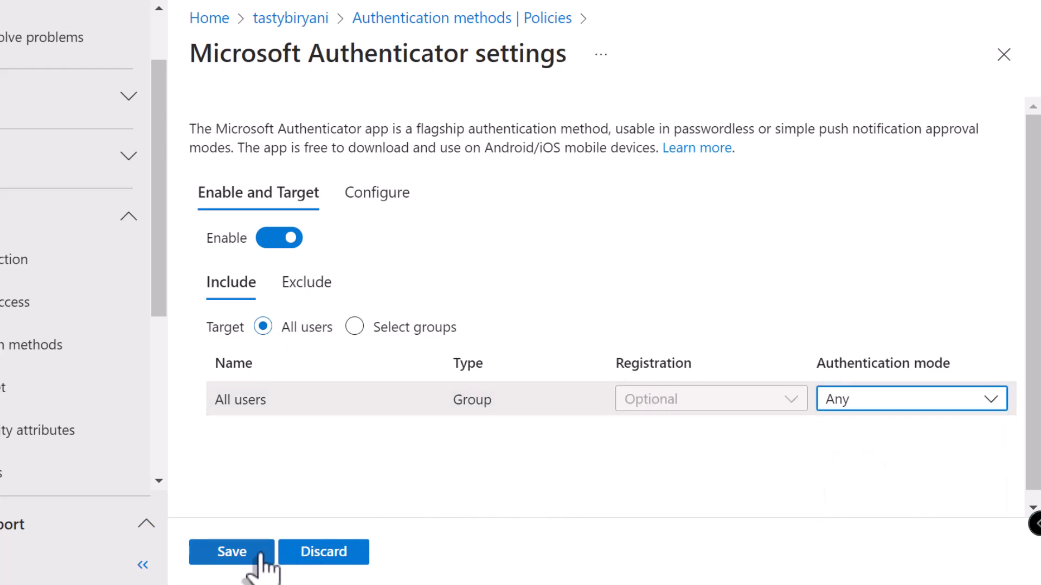
{"action": "left_click", "coordinate": [231, 552]}
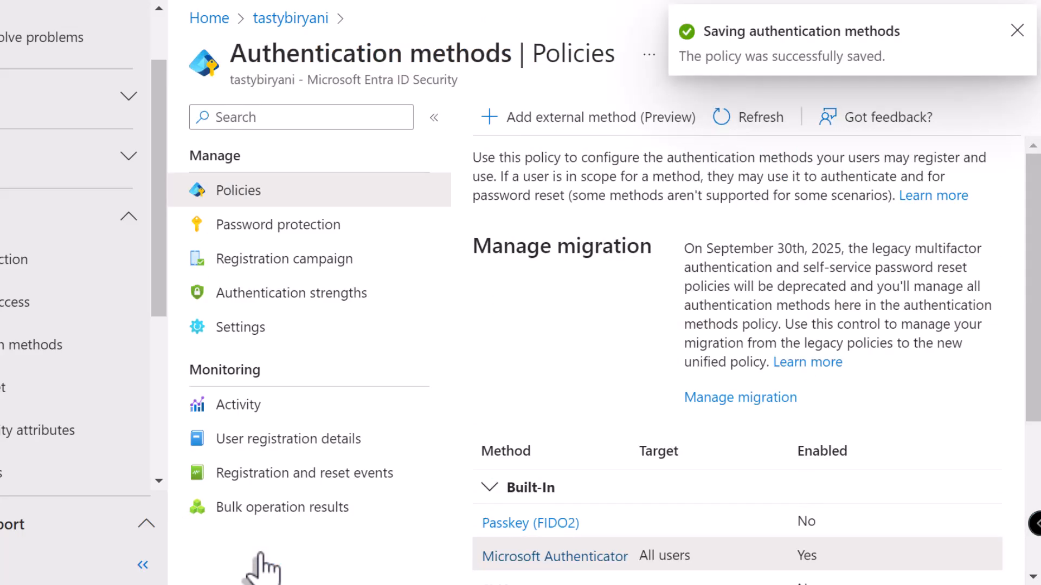
{"action": "left_click", "coordinate": [1017, 30]}
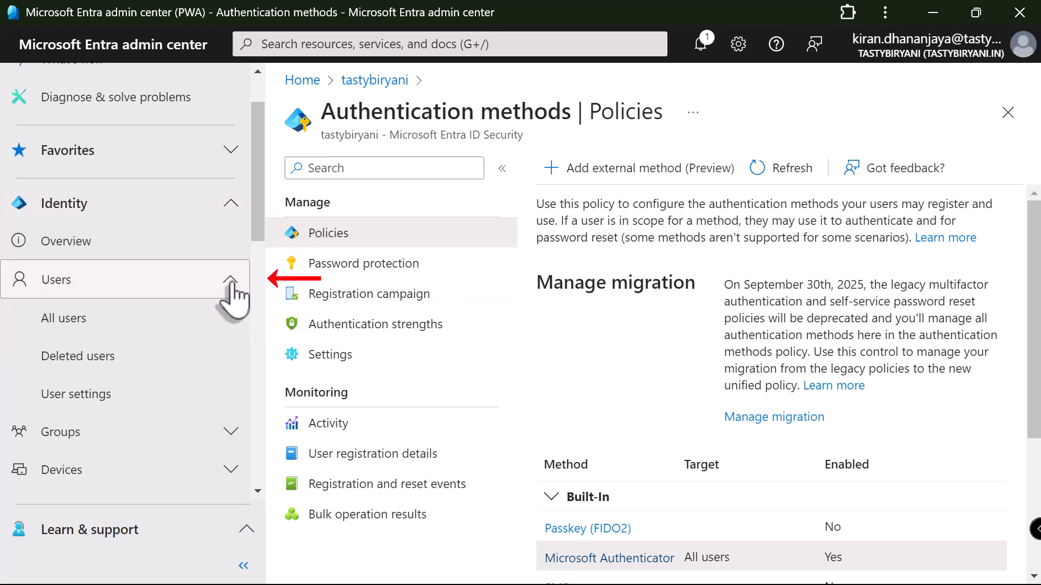
Open User1's authentication methods from All users and switch to the new experience.
{"action": "left_click", "coordinate": [55, 279]}
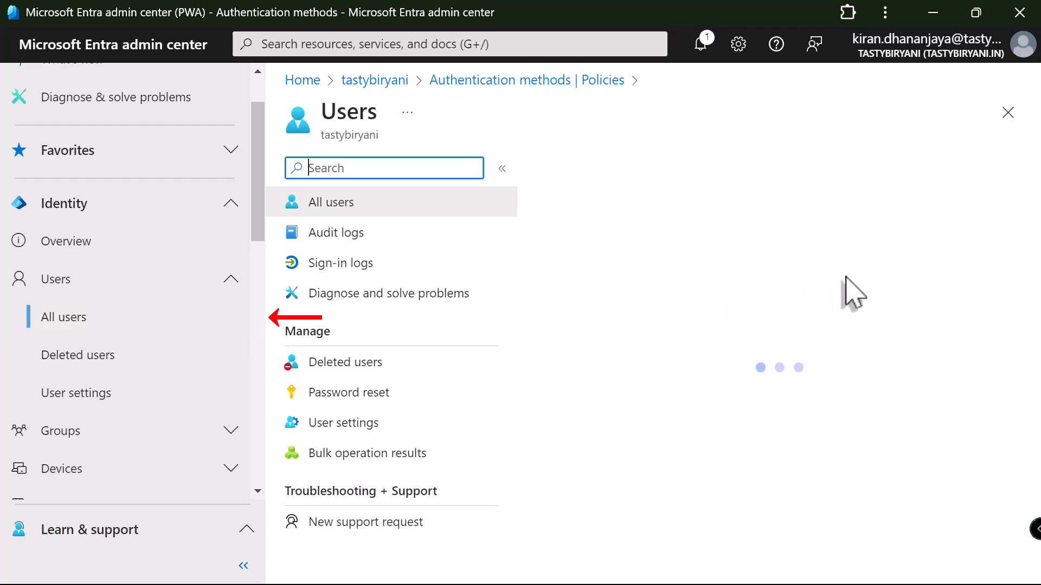
{"action": "left_click", "coordinate": [365, 408]}
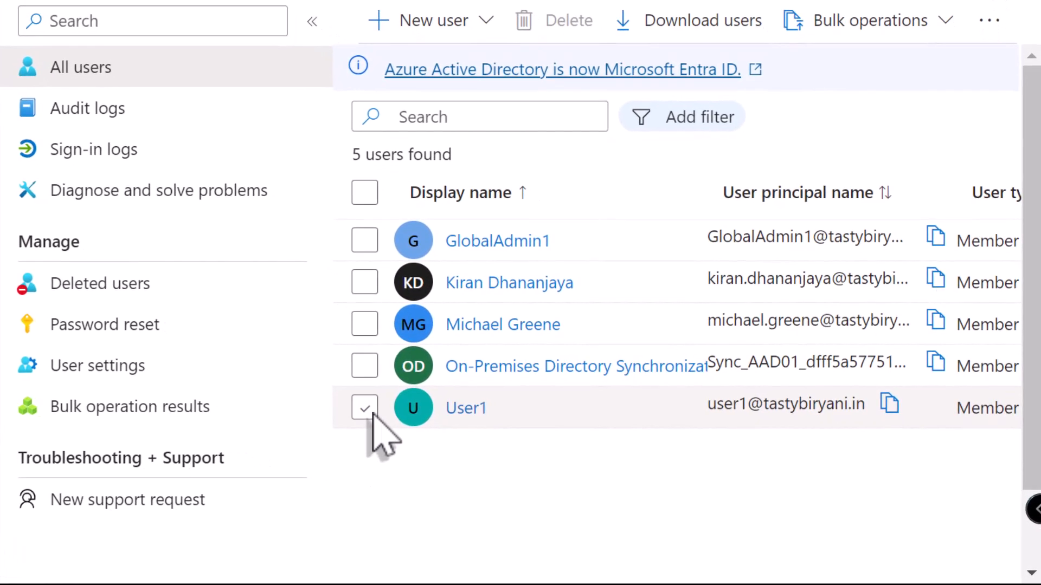
{"action": "left_click", "coordinate": [364, 408]}
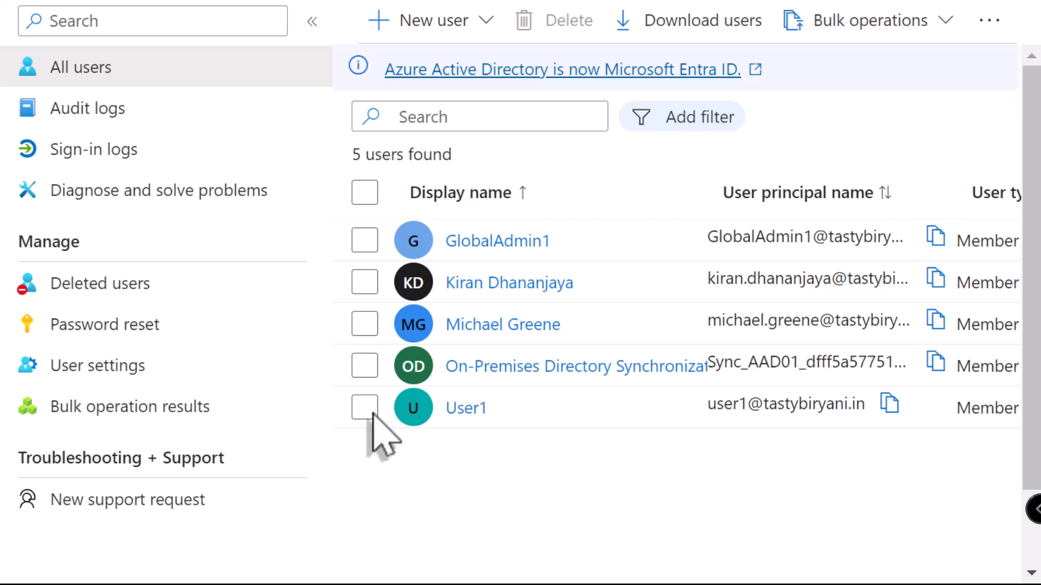
{"action": "left_click", "coordinate": [363, 407]}
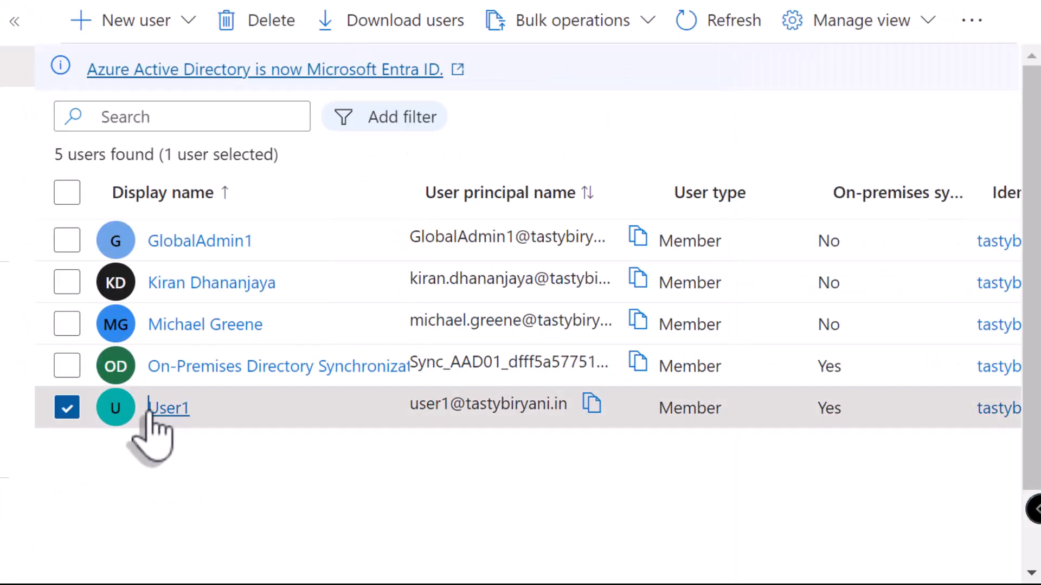
{"action": "left_click", "coordinate": [168, 409]}
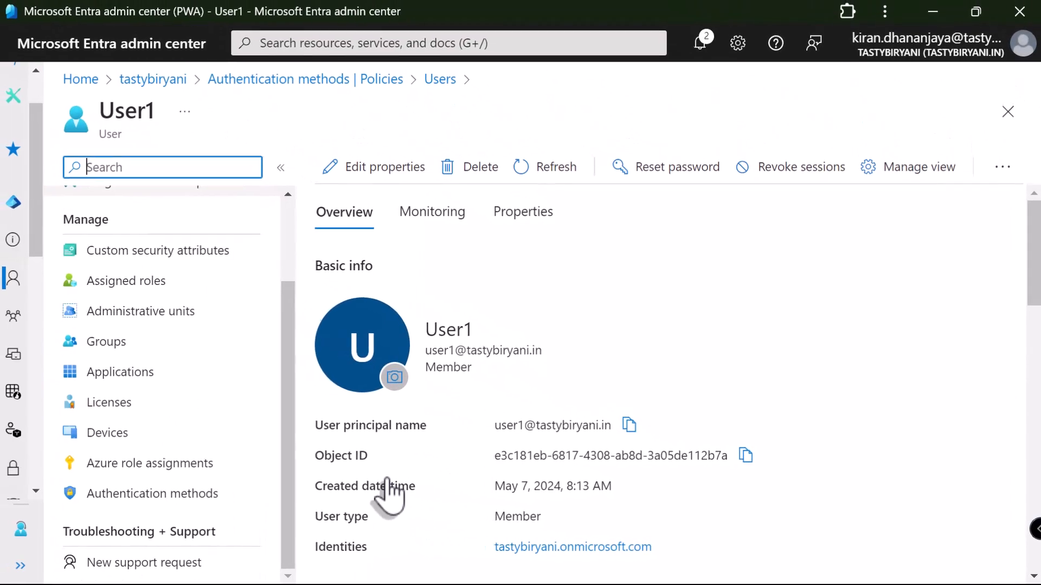
{"action": "left_click", "coordinate": [153, 494]}
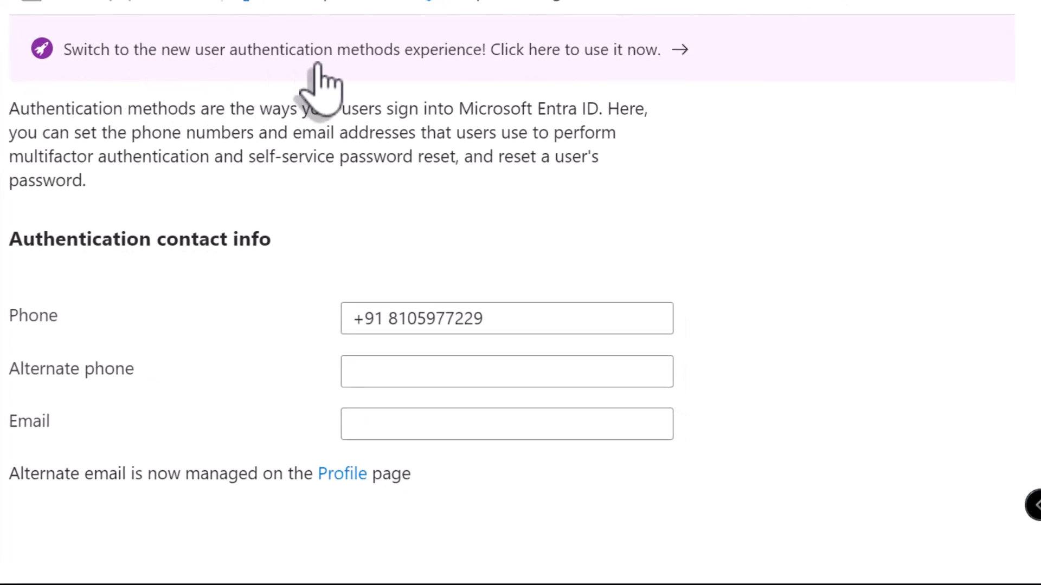
{"action": "mouse_move", "coordinate": [505, 86]}
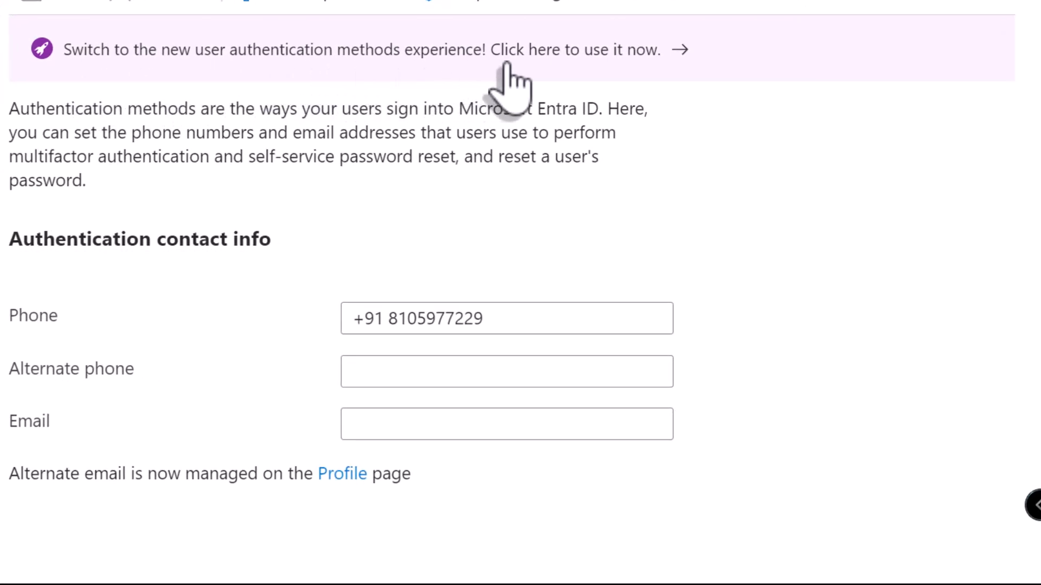
{"action": "left_click", "coordinate": [560, 49]}
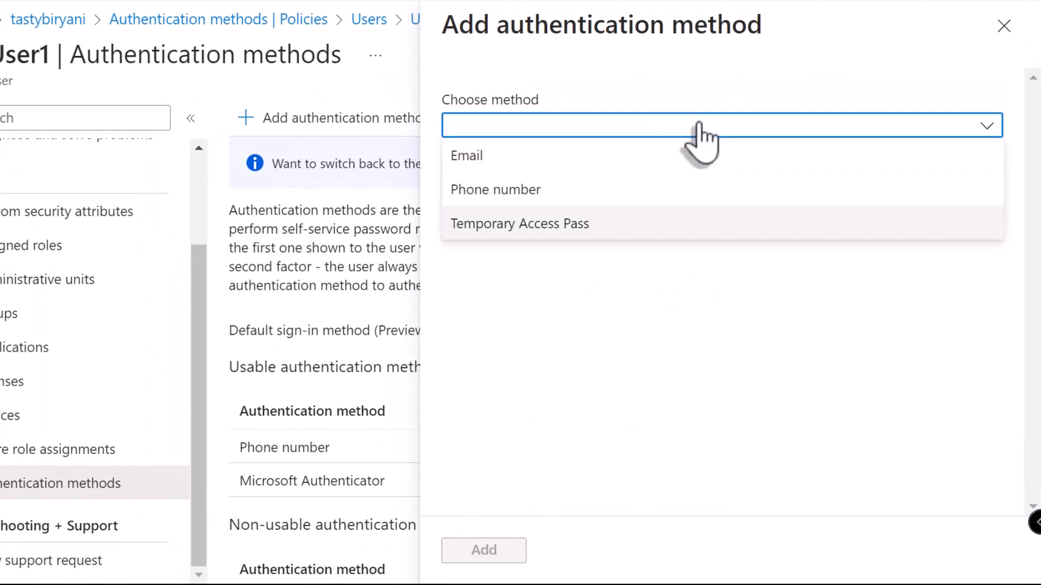
Add a one-time-use Temporary Access Pass for User1 with a 60-minute activation duration.
{"action": "left_click", "coordinate": [520, 224]}
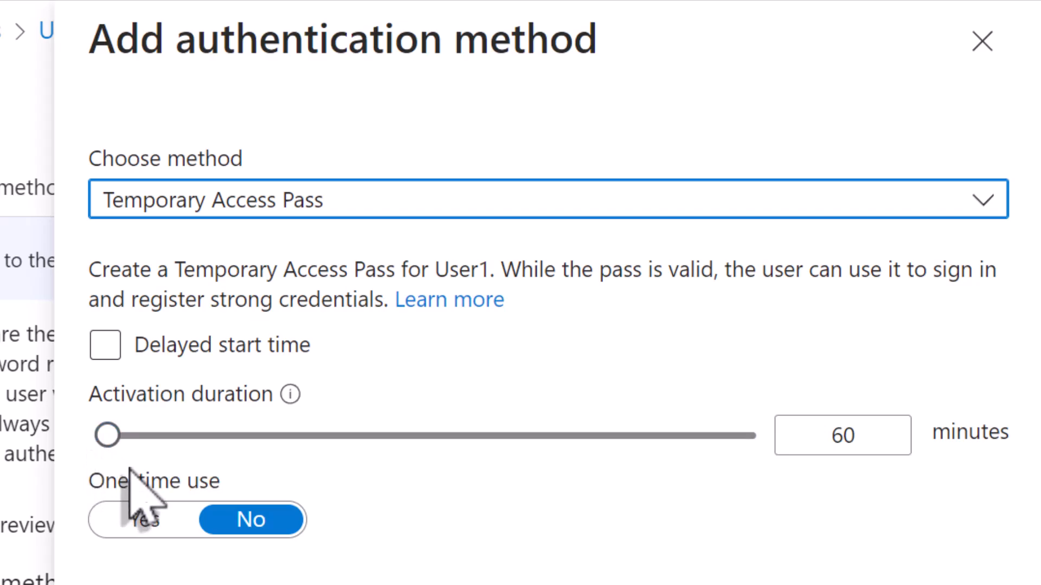
{"action": "mouse_move", "coordinate": [180, 524]}
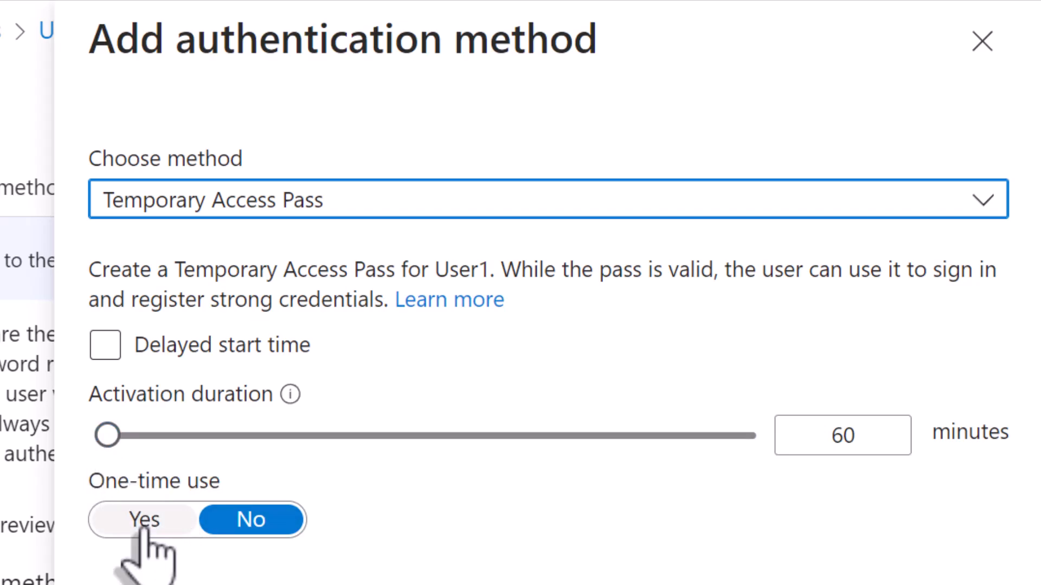
{"action": "left_click", "coordinate": [143, 520]}
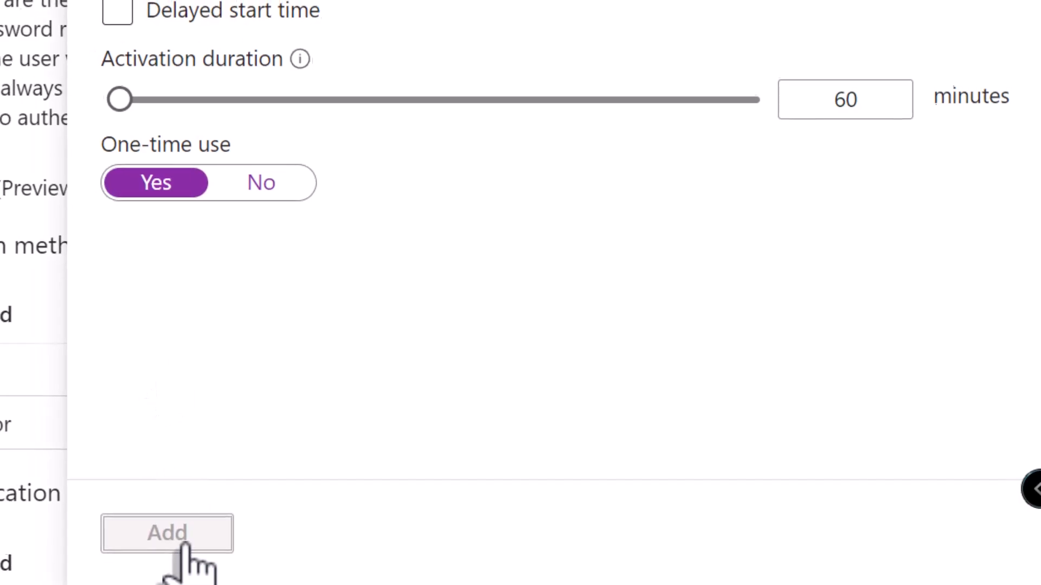
{"action": "left_click", "coordinate": [166, 533]}
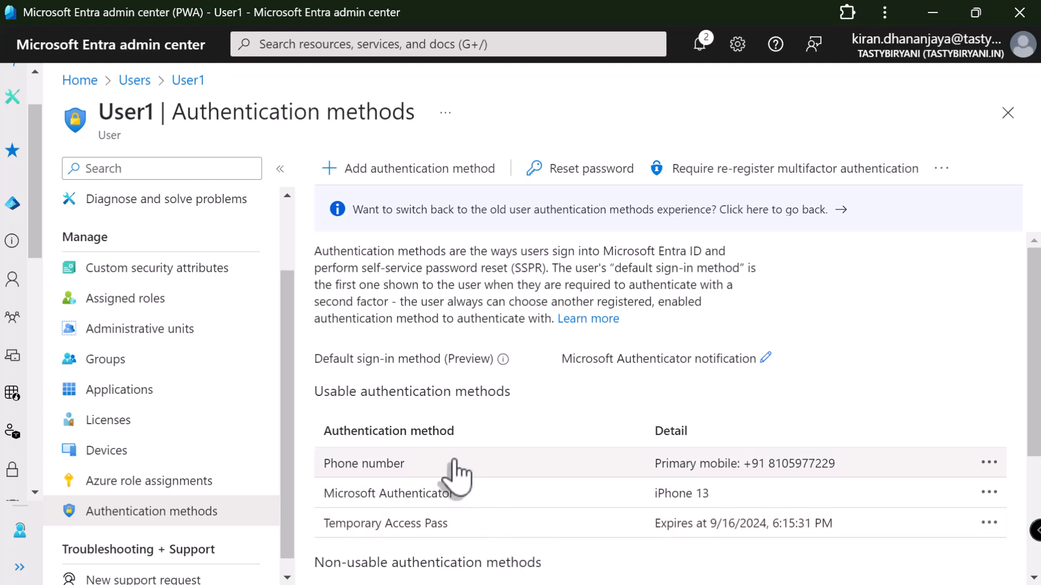
{"action": "mouse_move", "coordinate": [455, 471]}
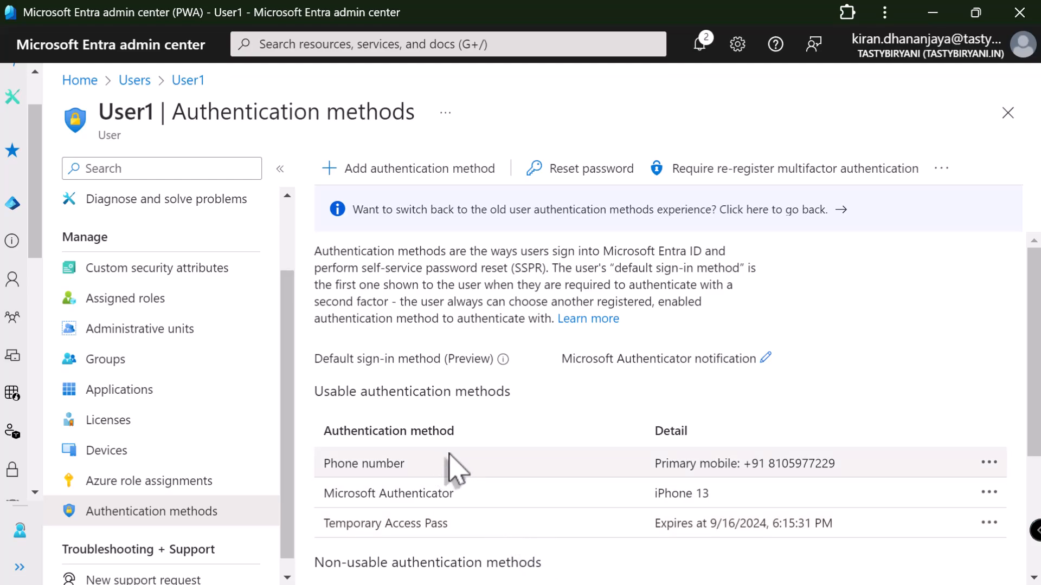
{"action": "mouse_move", "coordinate": [452, 471]}
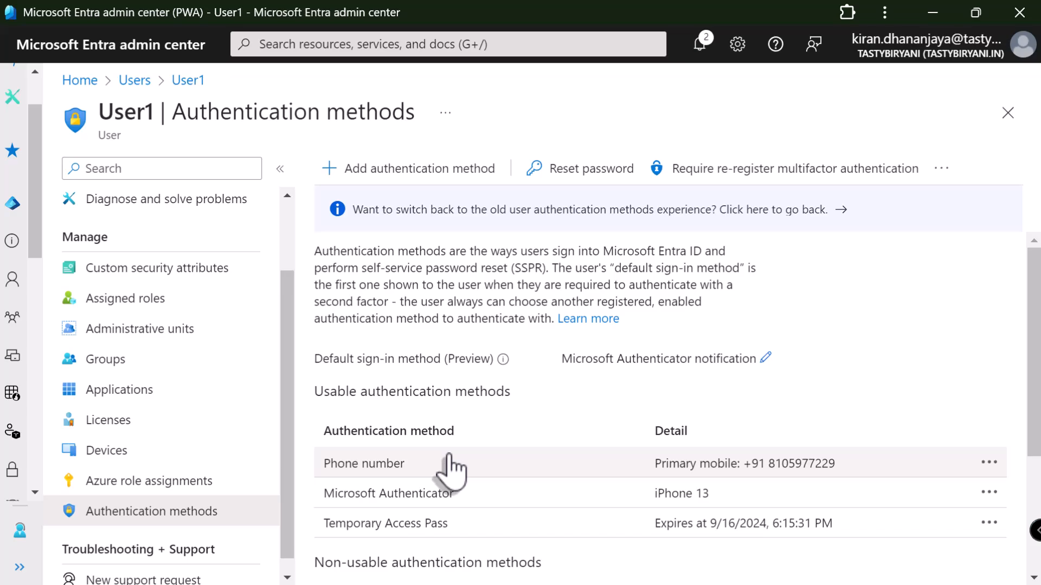
{"action": "mouse_move", "coordinate": [234, 253]}
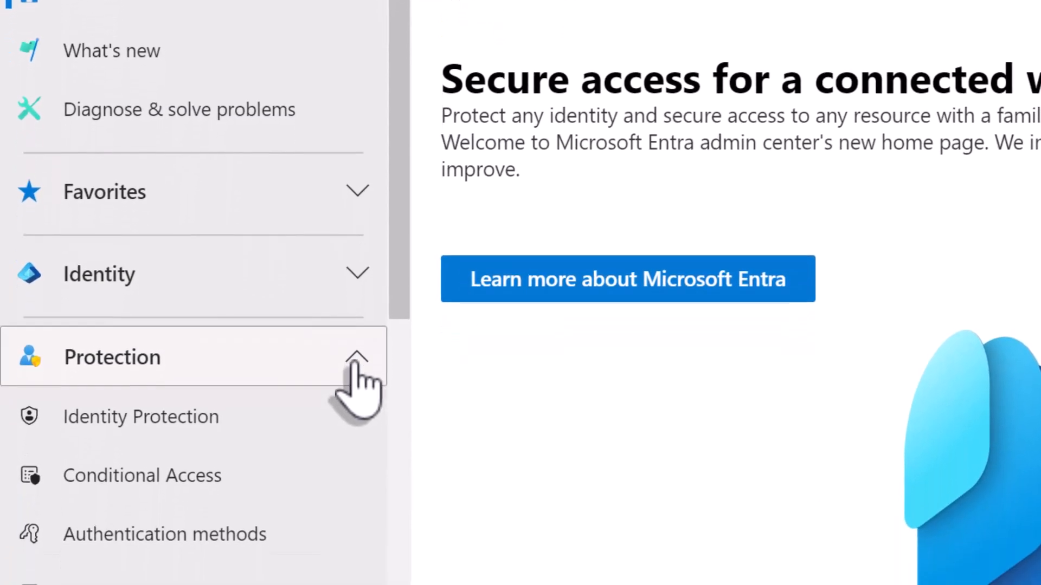
Open the tenant's authentication methods policies from Protection.
{"action": "left_click", "coordinate": [164, 529]}
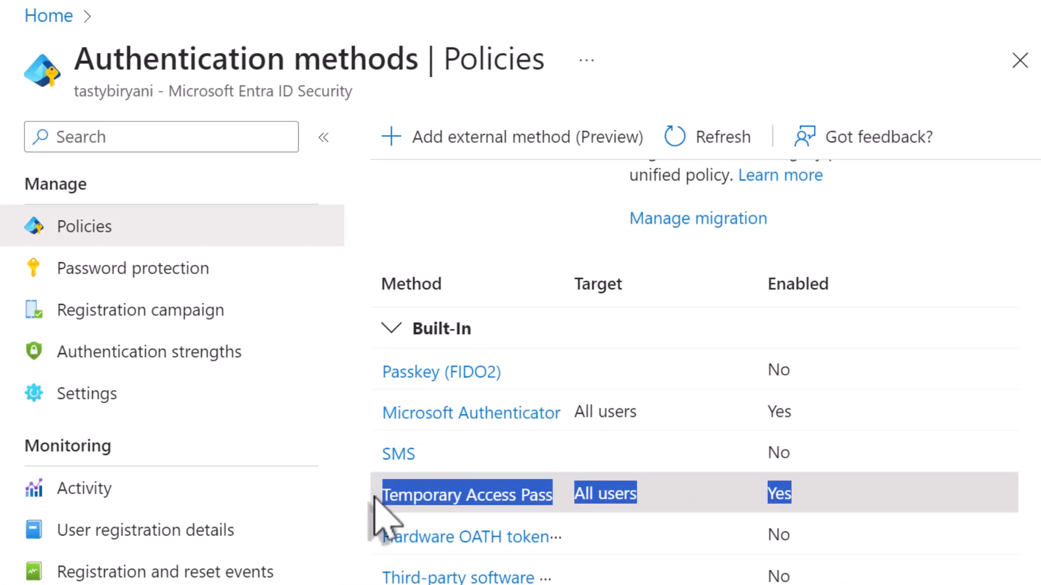
{"action": "mouse_move", "coordinate": [466, 494]}
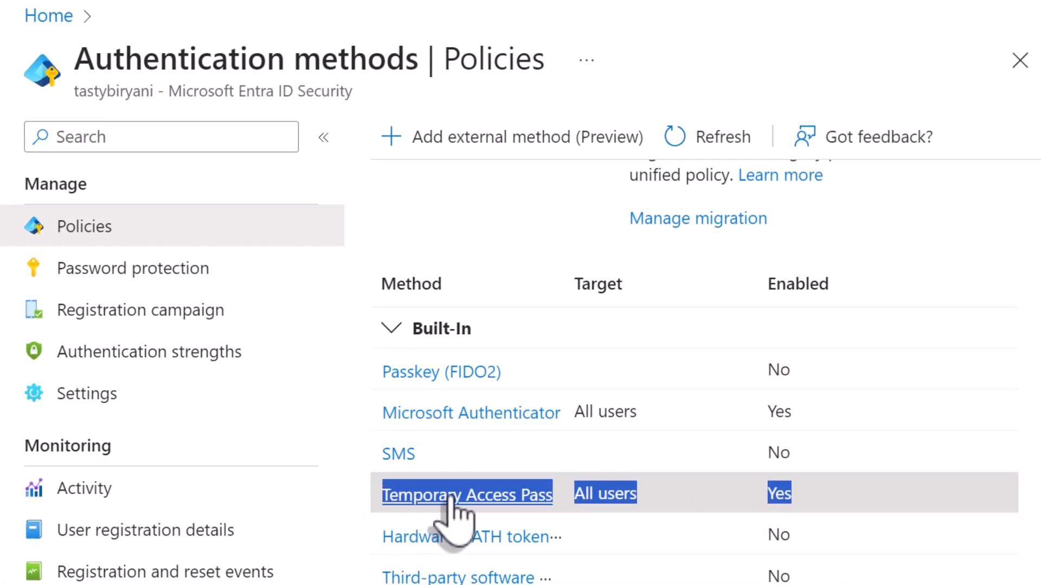
Open the Temporary Access Pass policy settings from the policies list.
{"action": "left_click", "coordinate": [466, 494]}
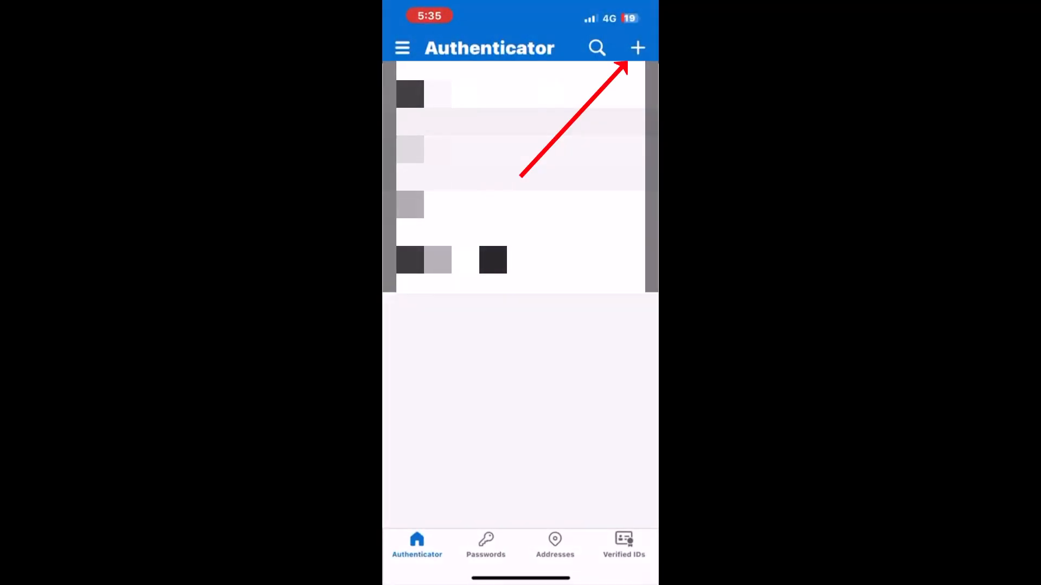
Add a work or school account in Authenticator using User1's tastybiryani account name.
{"action": "left_click", "coordinate": [636, 48]}
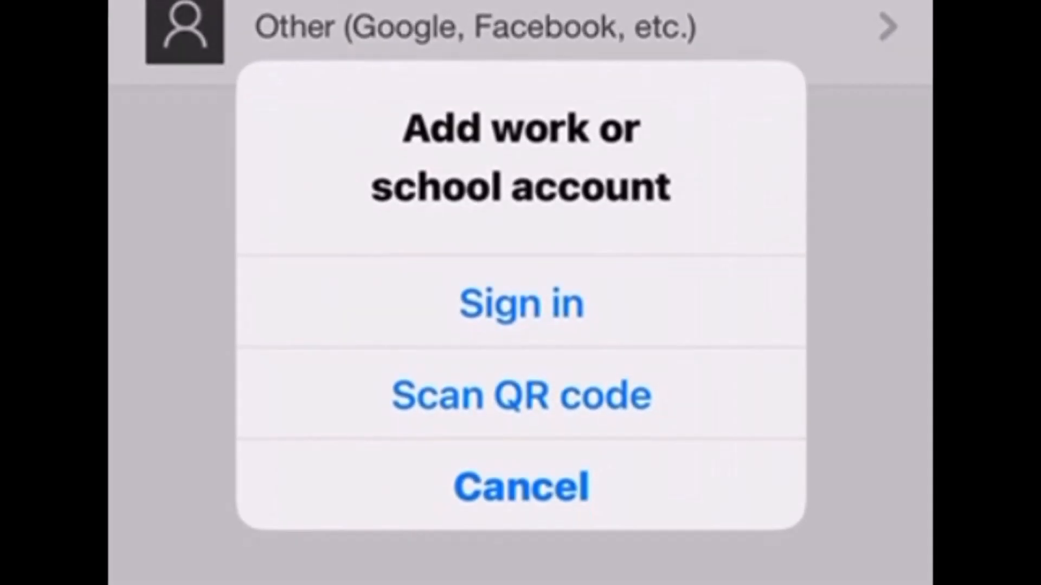
{"action": "left_click", "coordinate": [520, 302]}
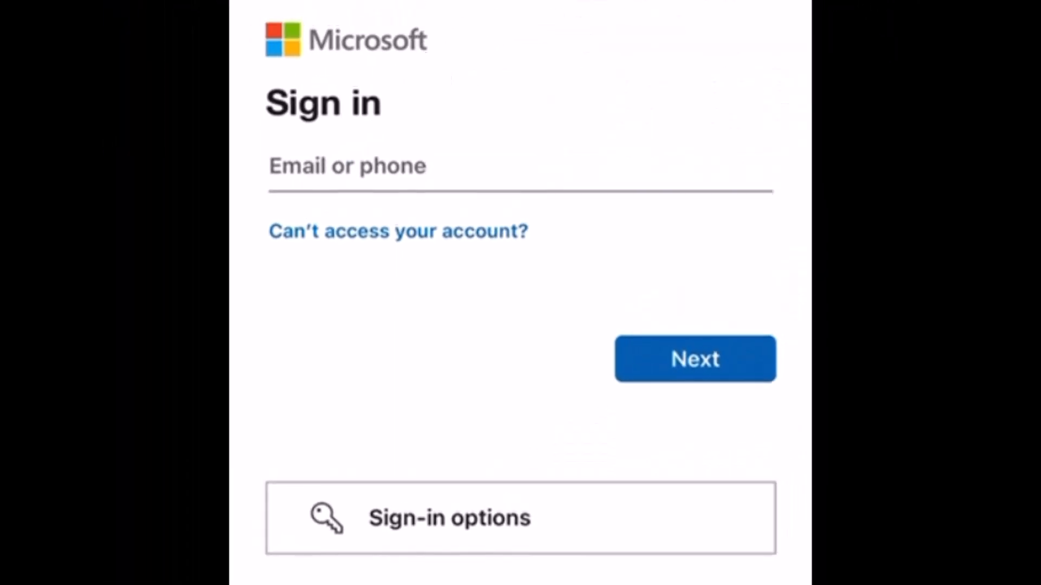
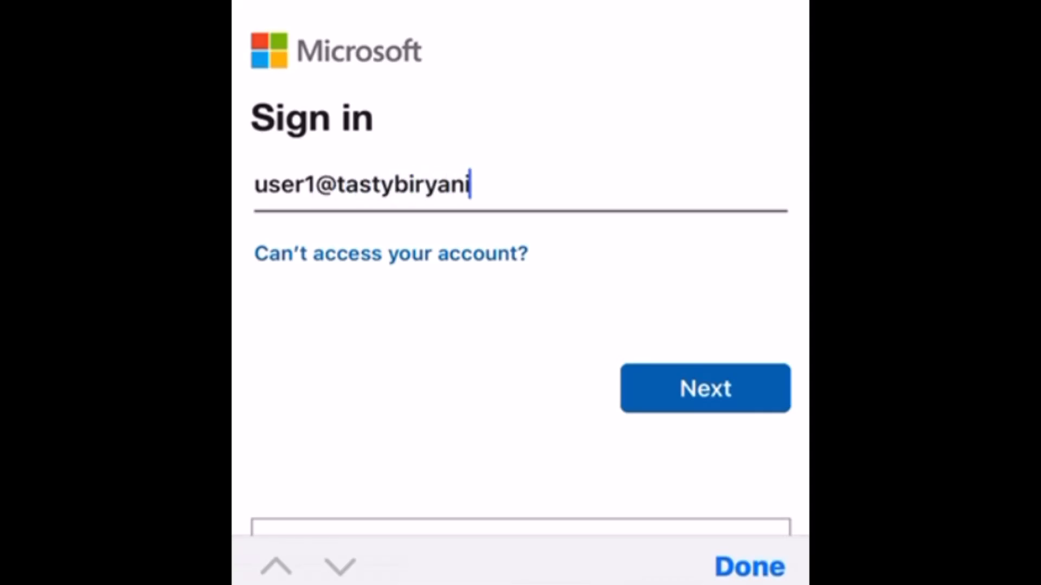
{"action": "left_click", "coordinate": [704, 388]}
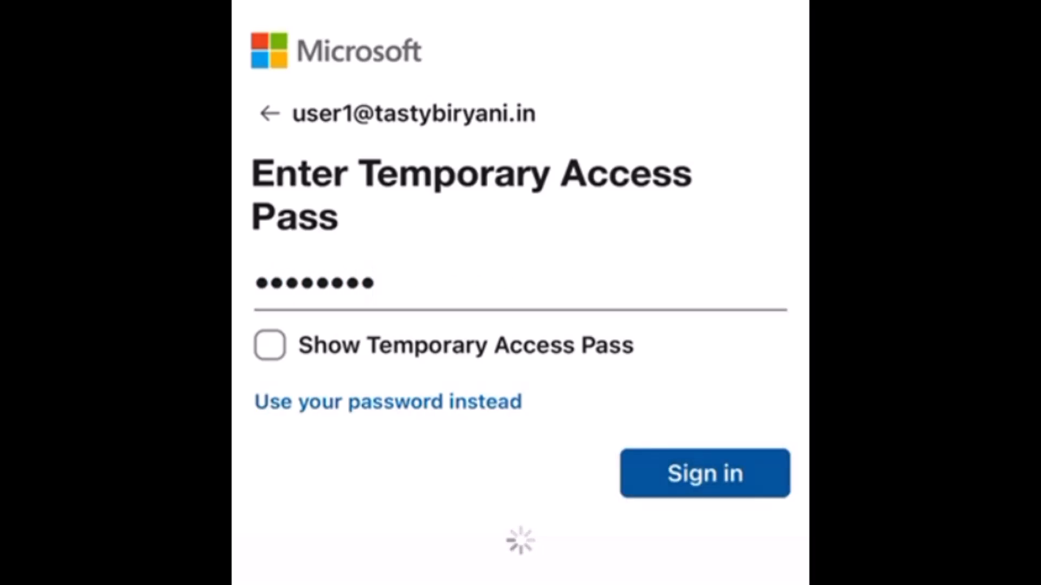
Sign in with the Temporary Access Pass and set a new password for User1.
{"action": "left_click", "coordinate": [703, 473]}
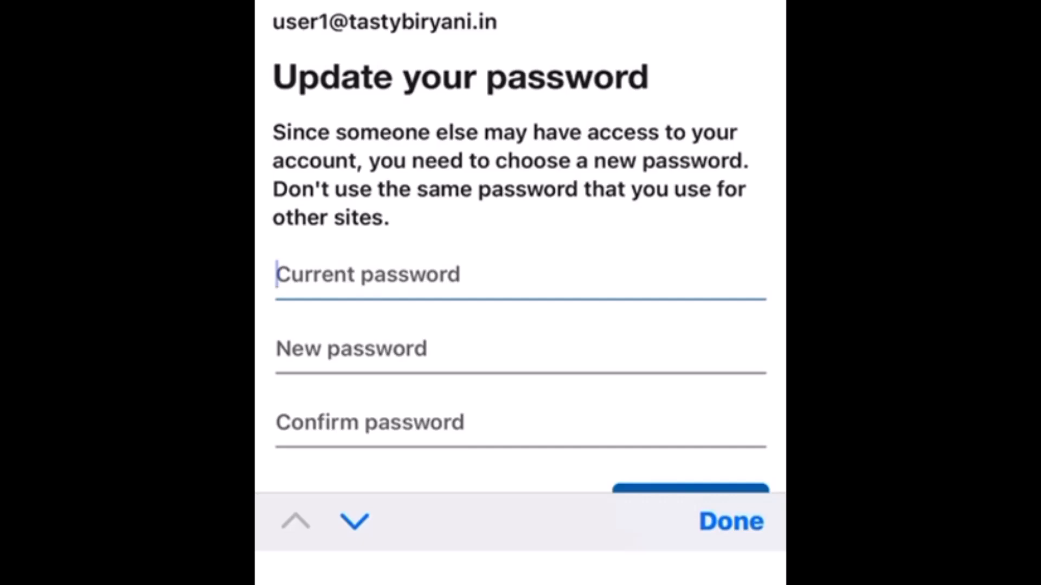
{"action": "type", "text": "•••"}
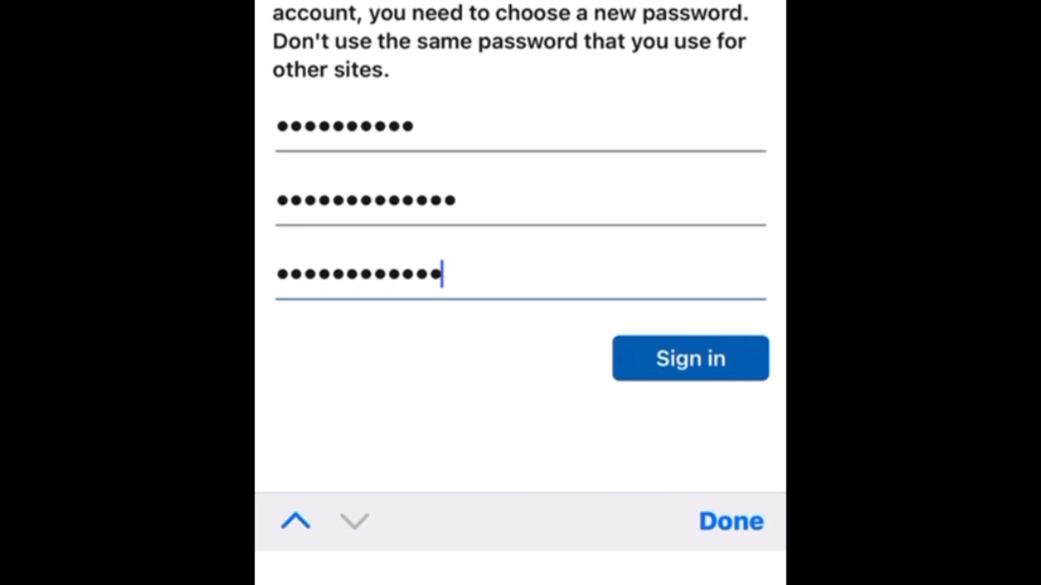
{"action": "left_click", "coordinate": [729, 522]}
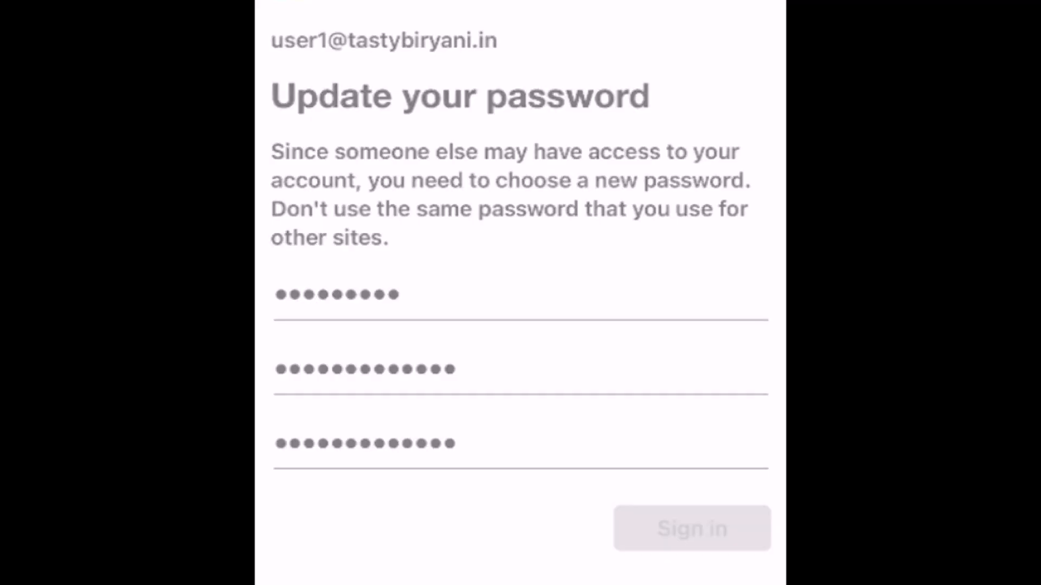
{"action": "left_click", "coordinate": [692, 529]}
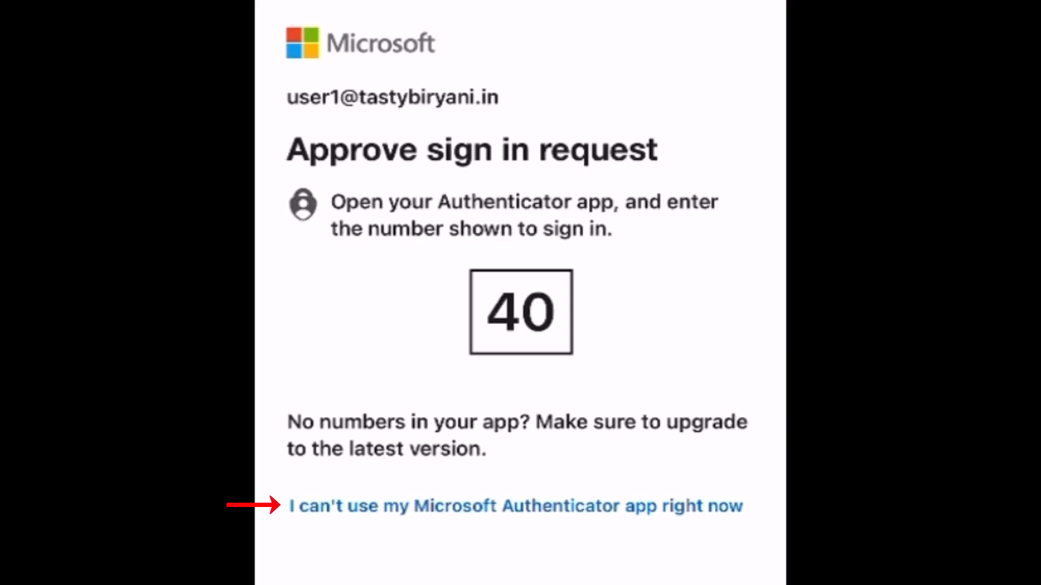
{"action": "left_click", "coordinate": [514, 506]}
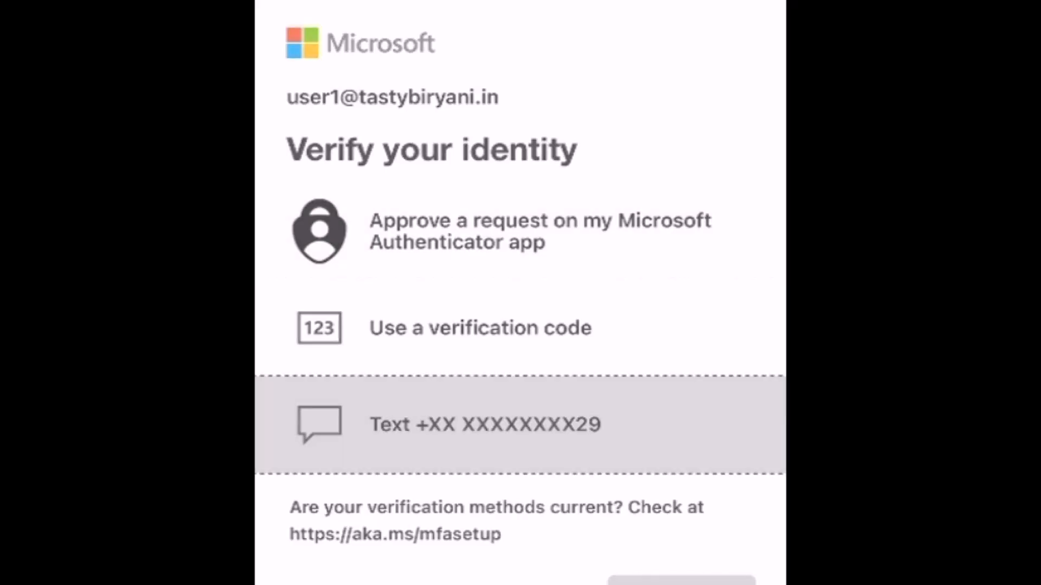
{"action": "left_click", "coordinate": [485, 425]}
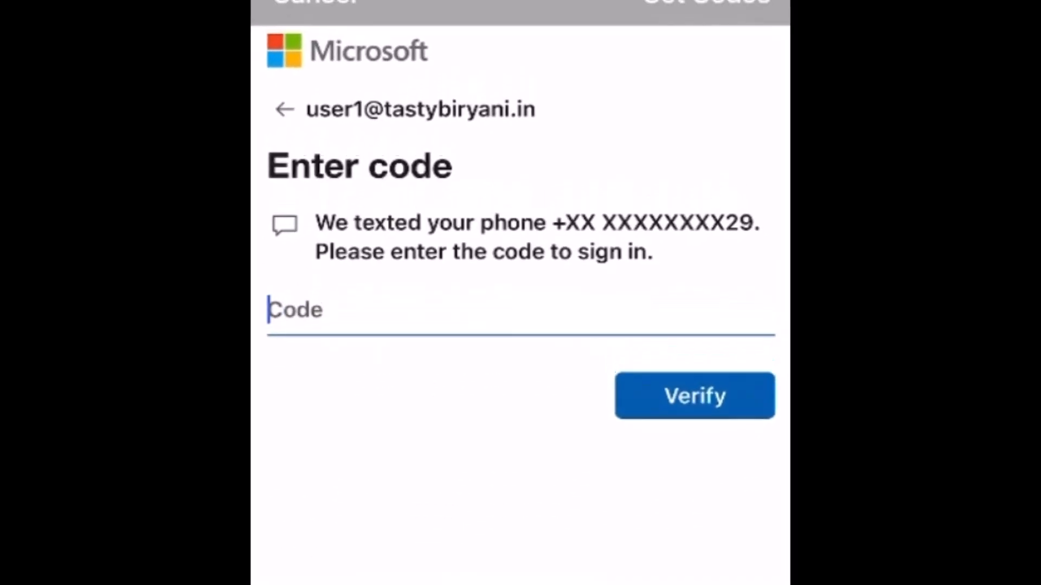
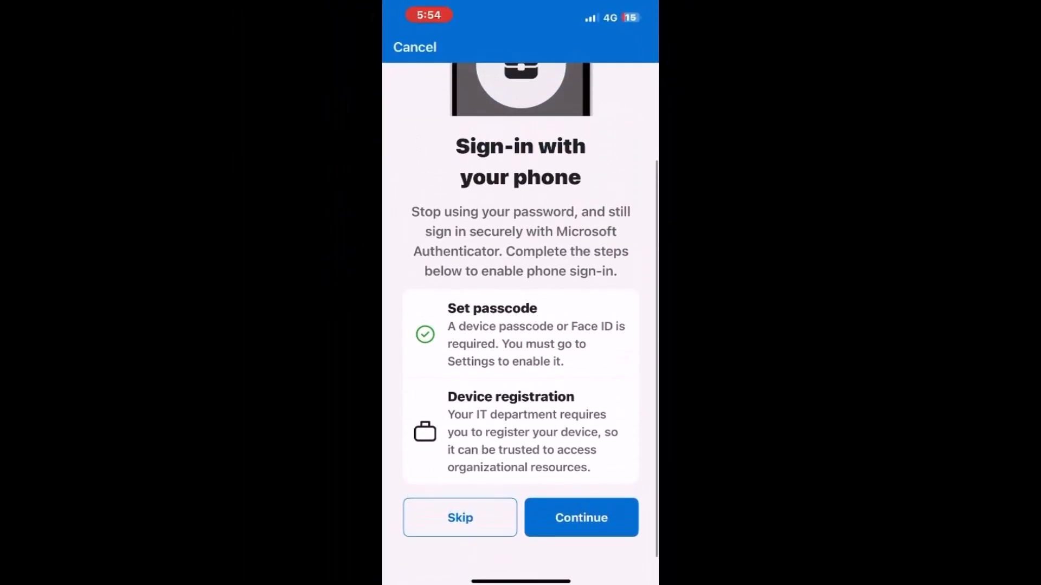
{"action": "left_click", "coordinate": [580, 517]}
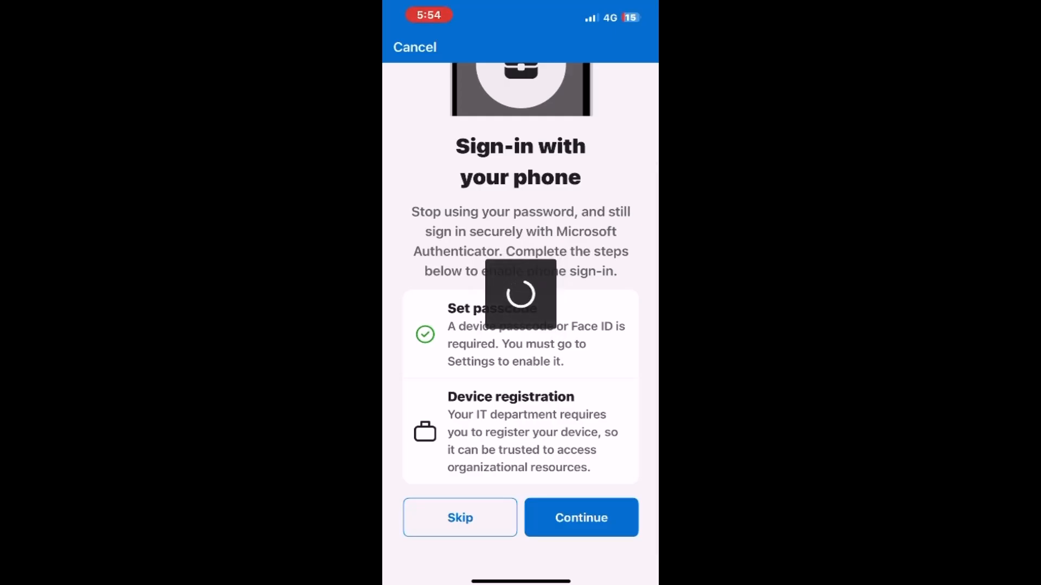
{"action": "left_click", "coordinate": [579, 517]}
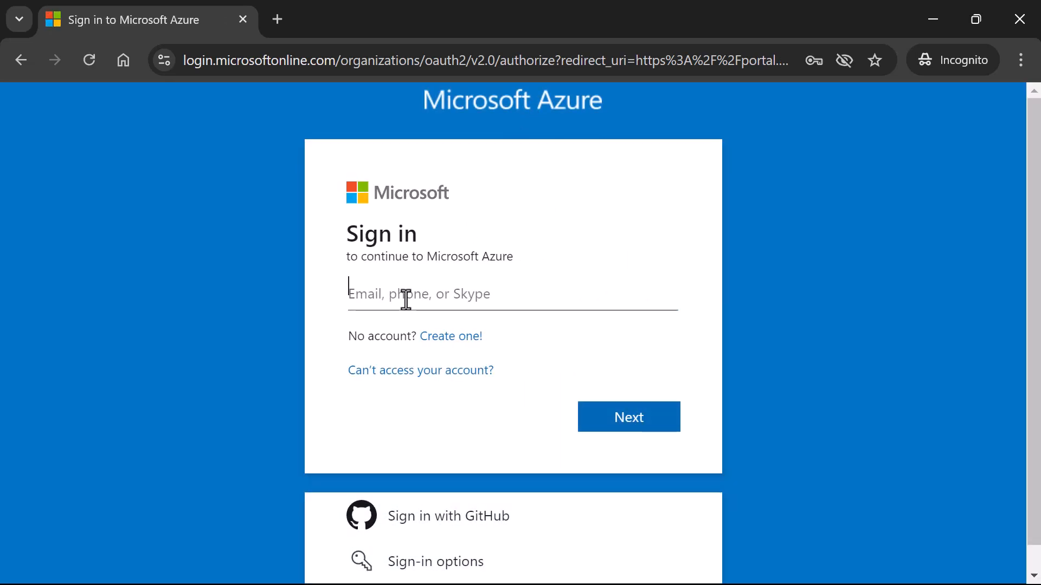
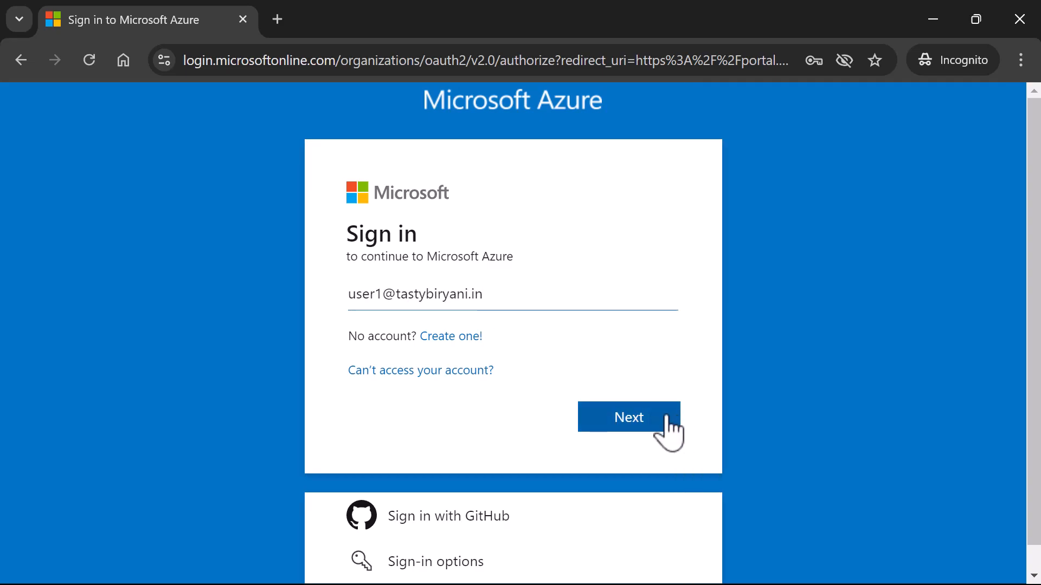
{"action": "left_click", "coordinate": [628, 418]}
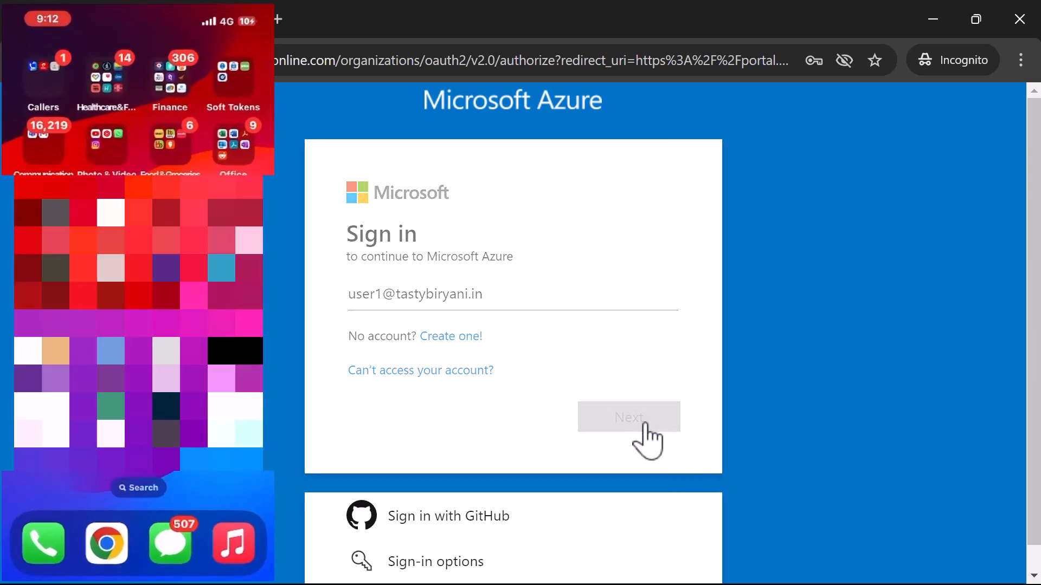
{"action": "left_click", "coordinate": [627, 417]}
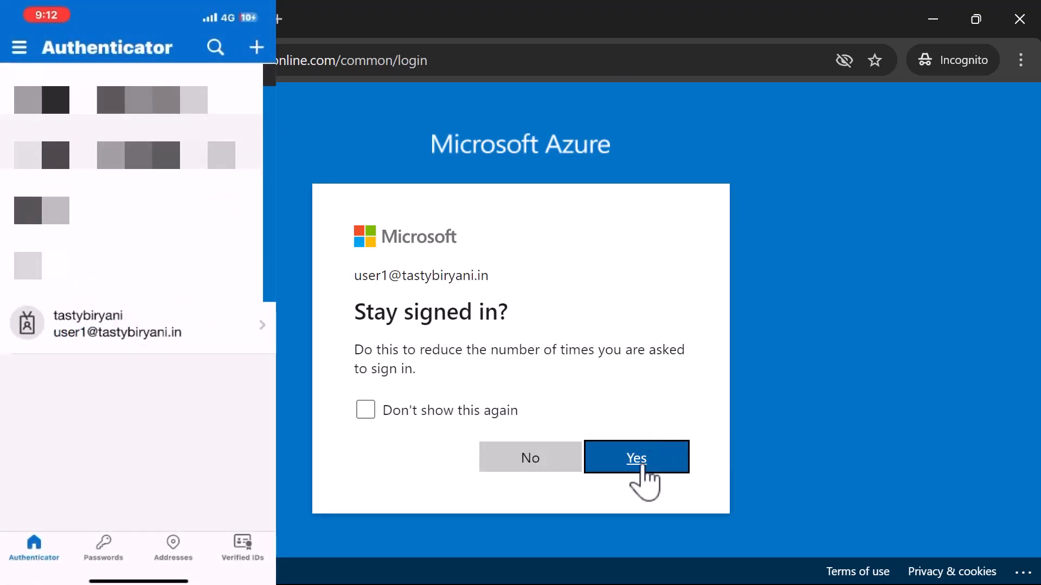
{"action": "left_click", "coordinate": [635, 457]}
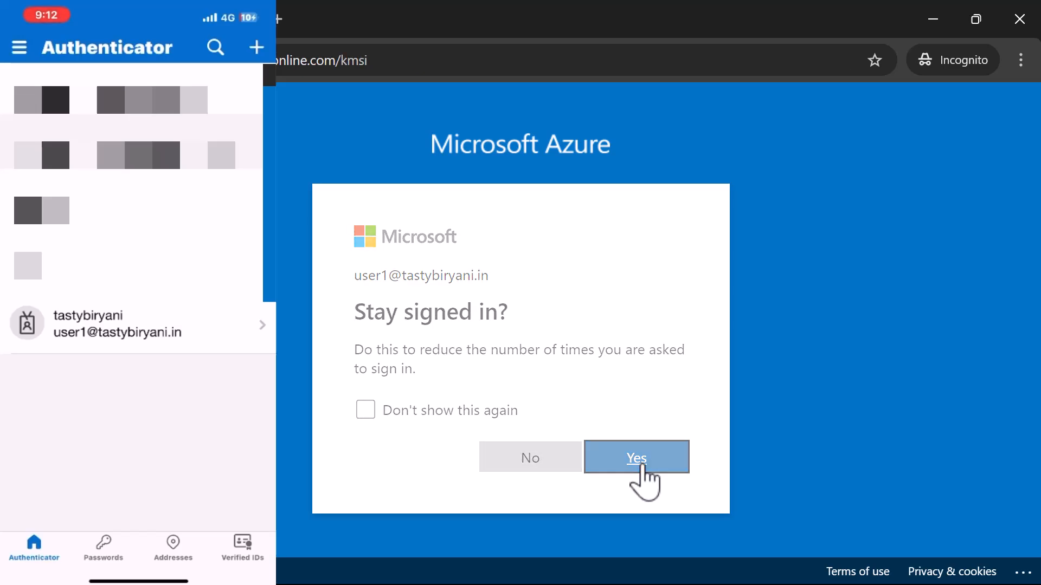
Confirm User1 is signed in on the Welcome to Azure home page.
{"action": "left_click", "coordinate": [635, 457]}
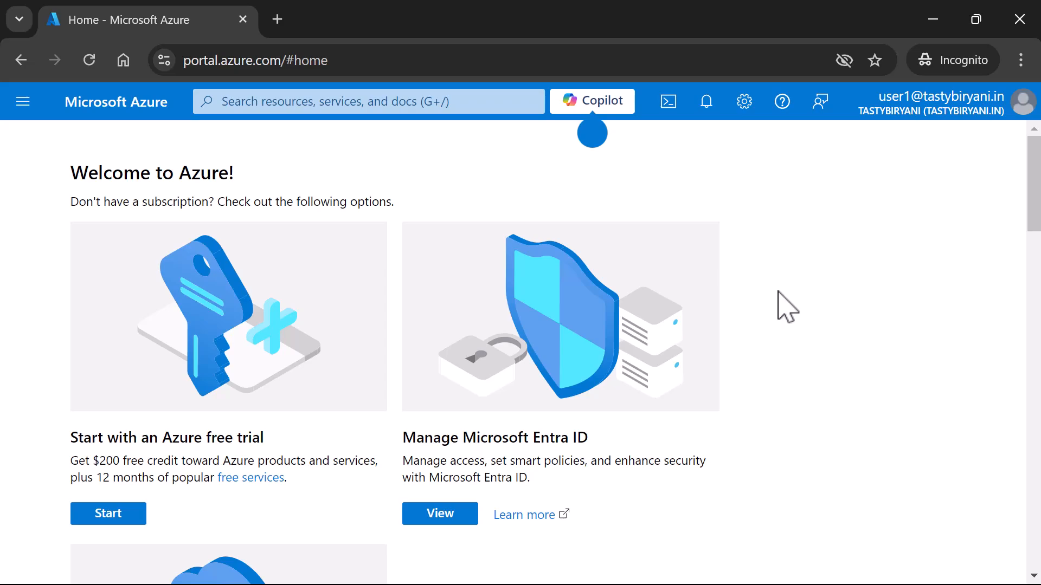
{"action": "mouse_move", "coordinate": [813, 306]}
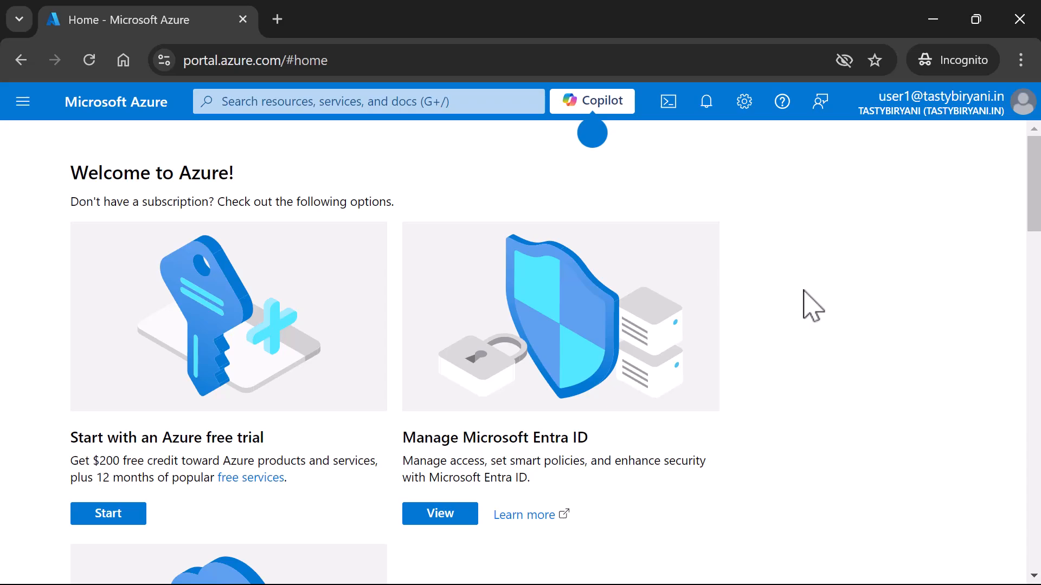